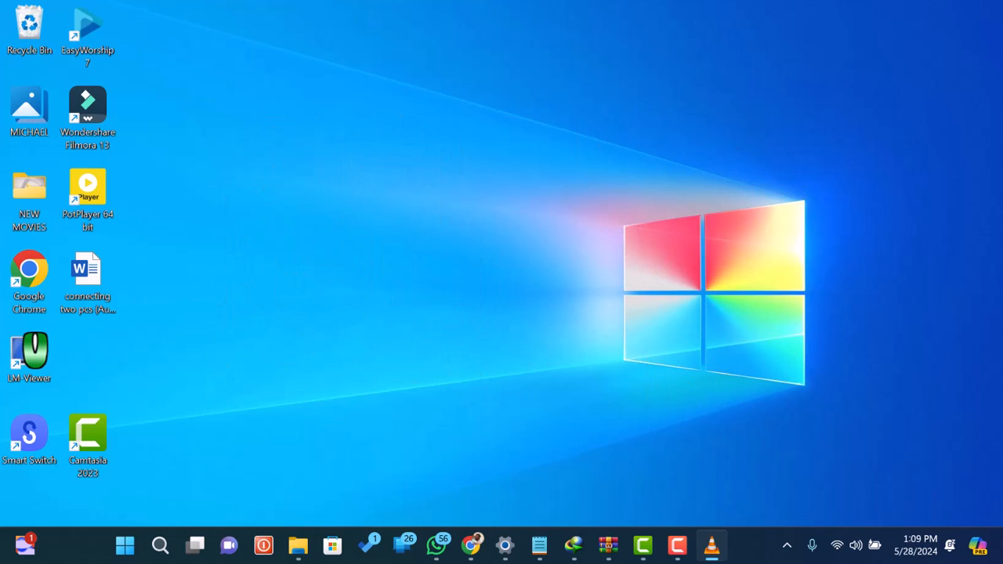
Step: Search Windows for 'WORD' to find the Word app
click(160, 545)
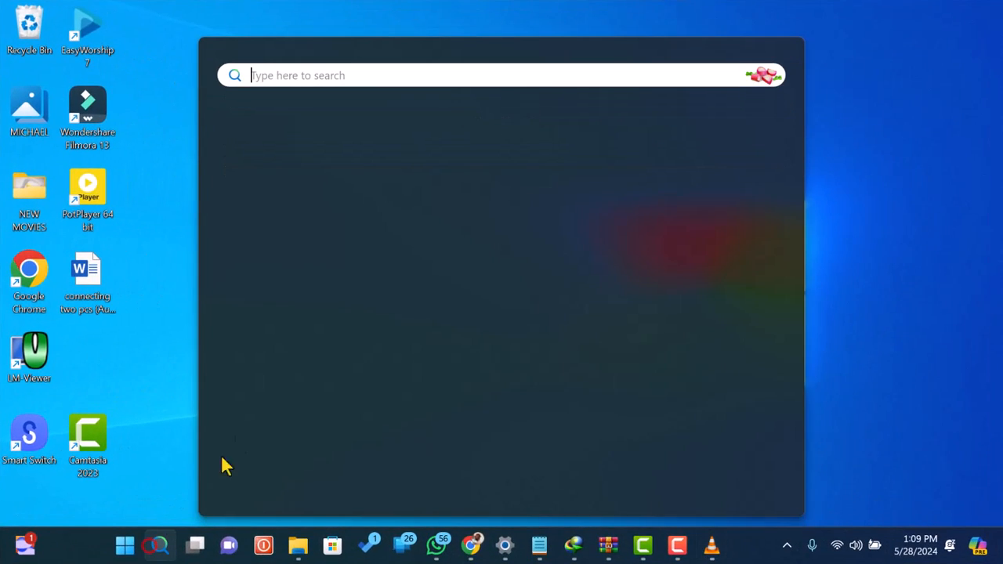
text(WORD)
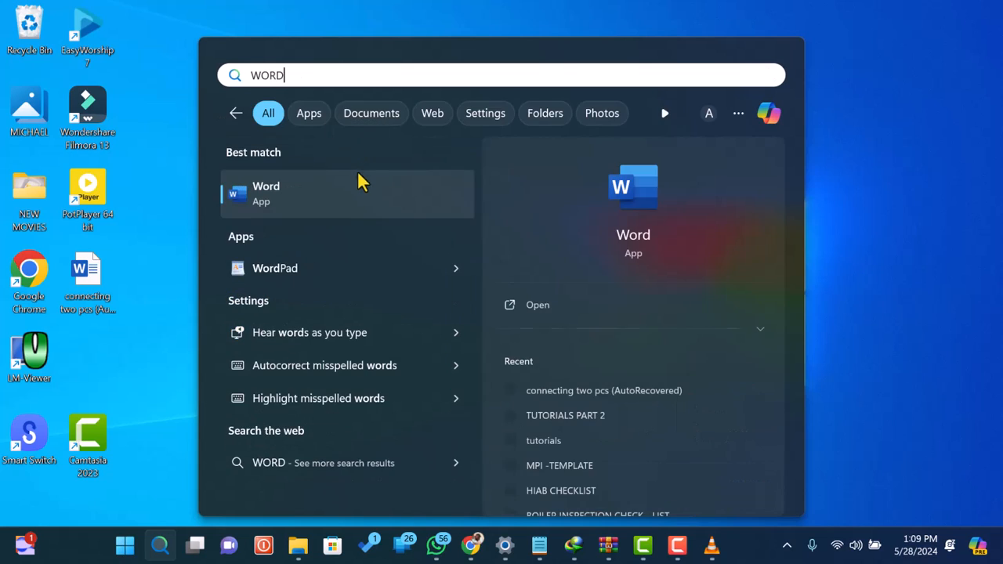
Step: Launch Word and create a blank document, Document1
click(266, 194)
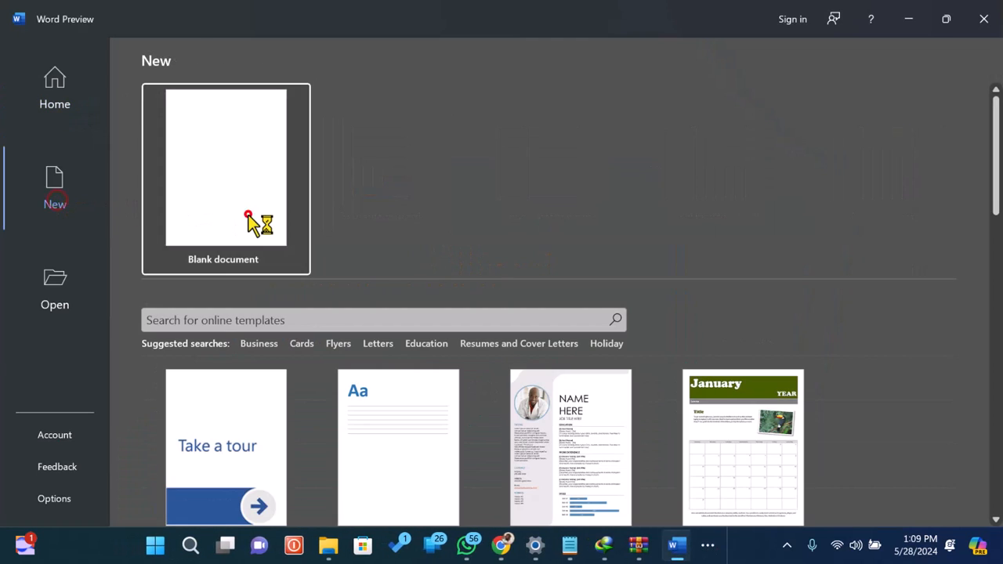
click(226, 167)
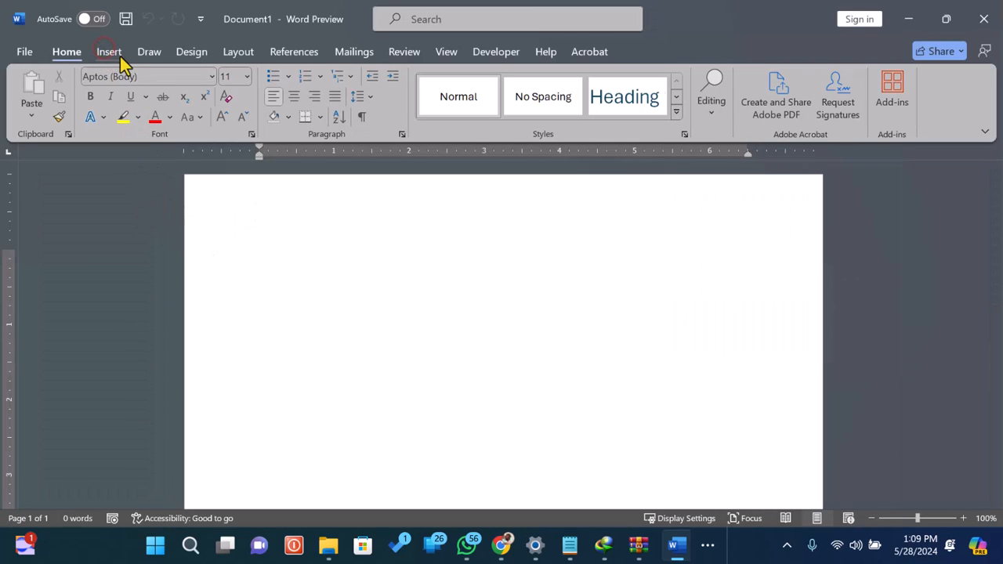
Step: Insert a 3x3 table from the Insert tab's Table grid
click(109, 52)
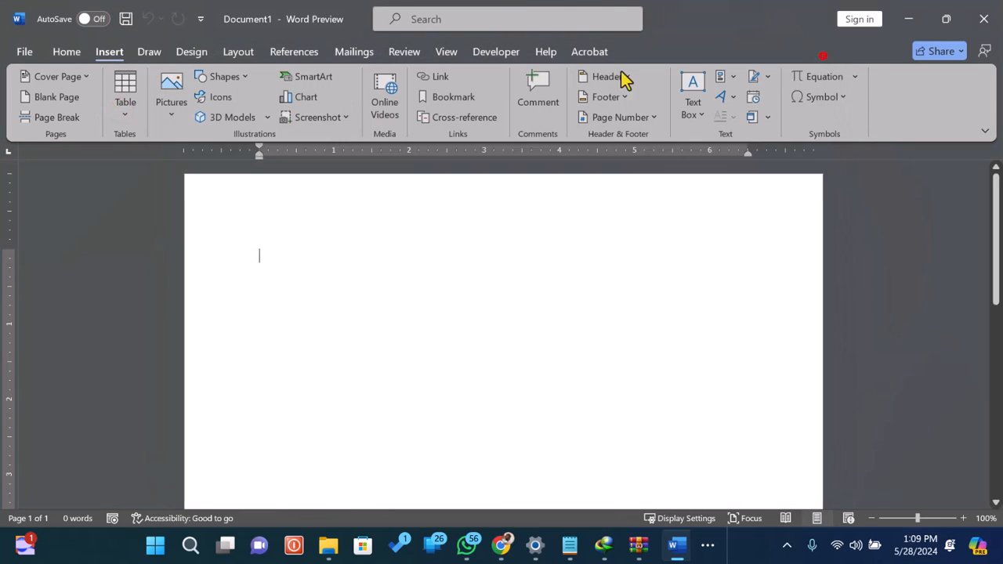
click(125, 94)
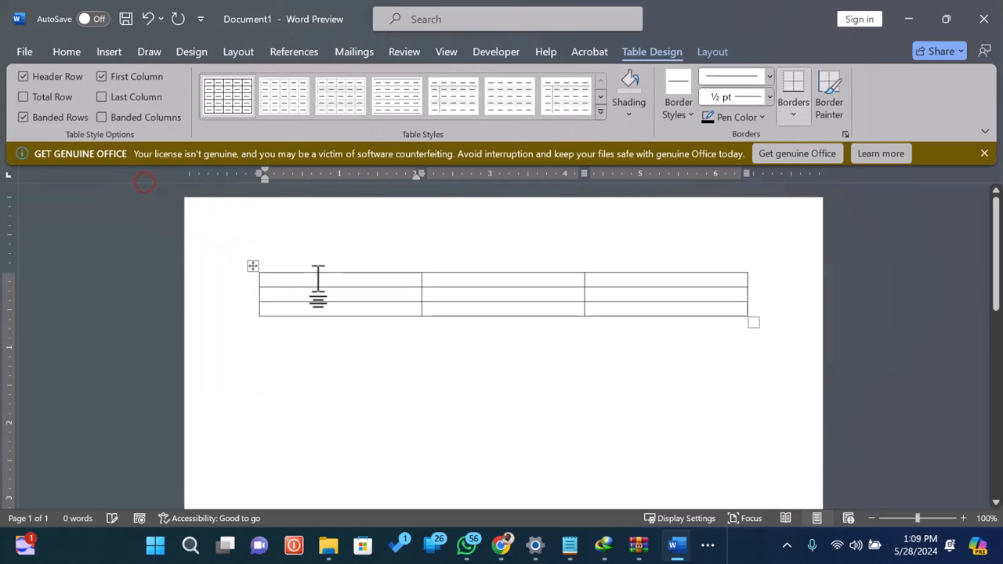
Step: Type the numbers 33, 444 and 12 into the table cells
text(33)
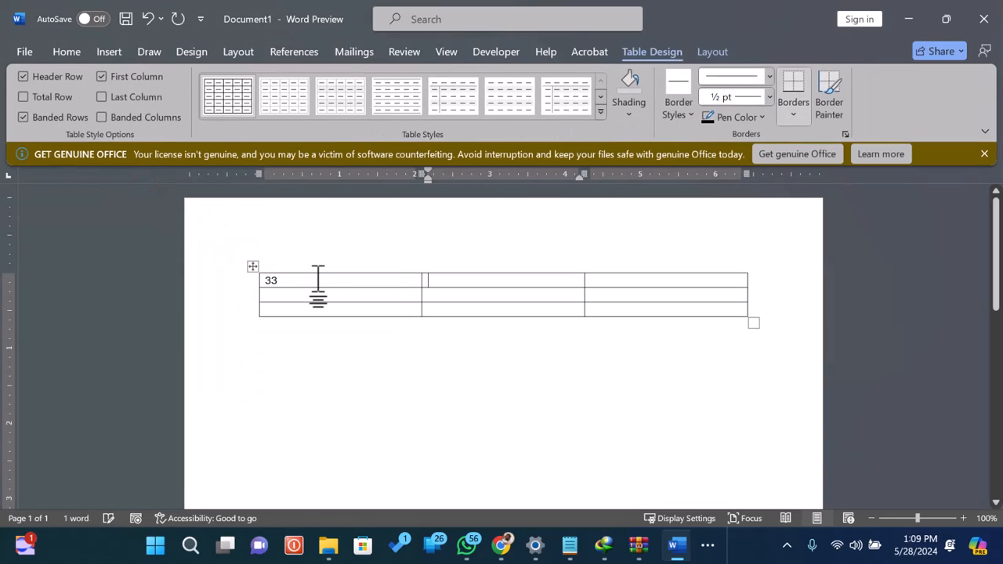
text(444)
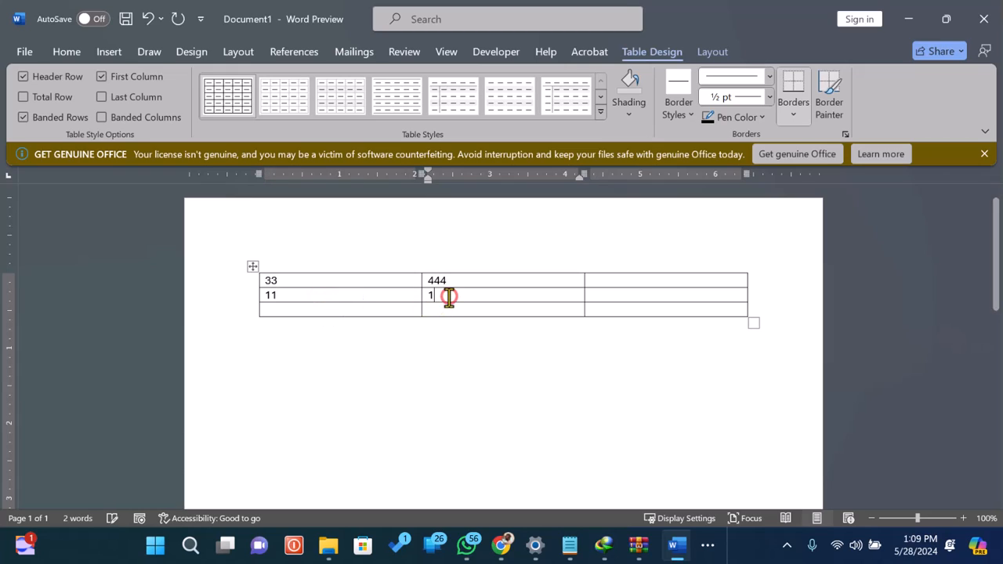
text(12)
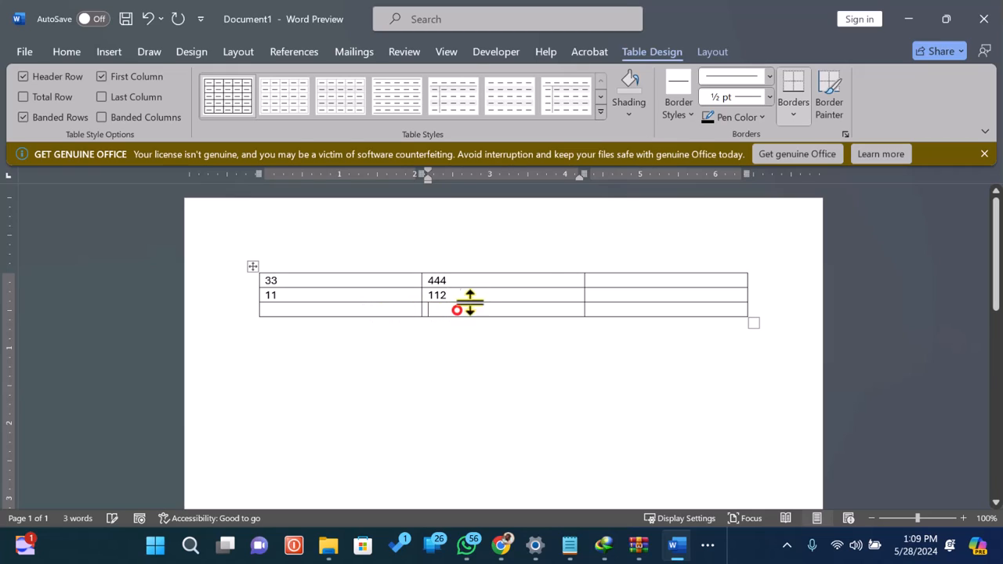
Step: Insert an =SUM(ABOVE) formula in the second column's bottom cell, giving 556
click(712, 51)
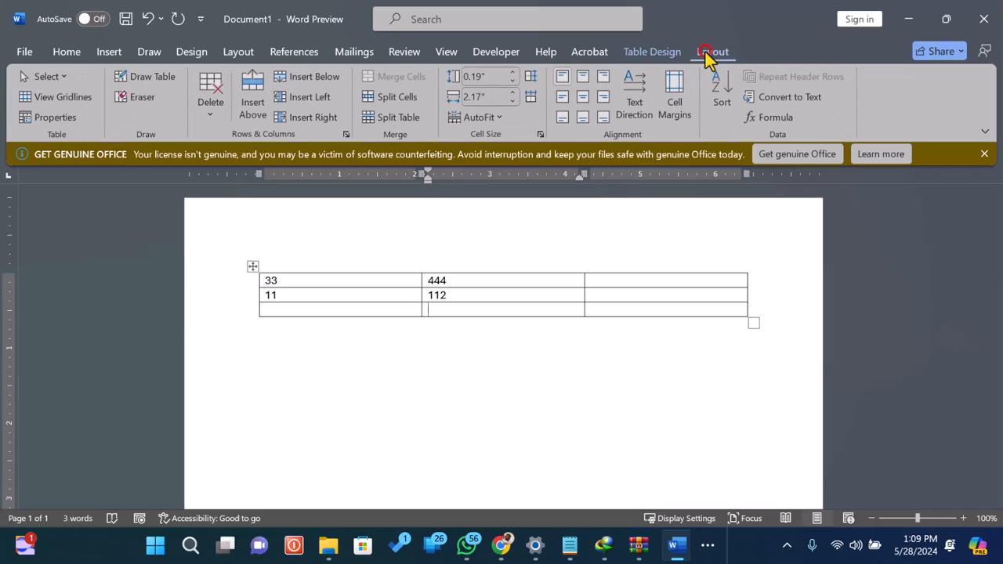
click(775, 117)
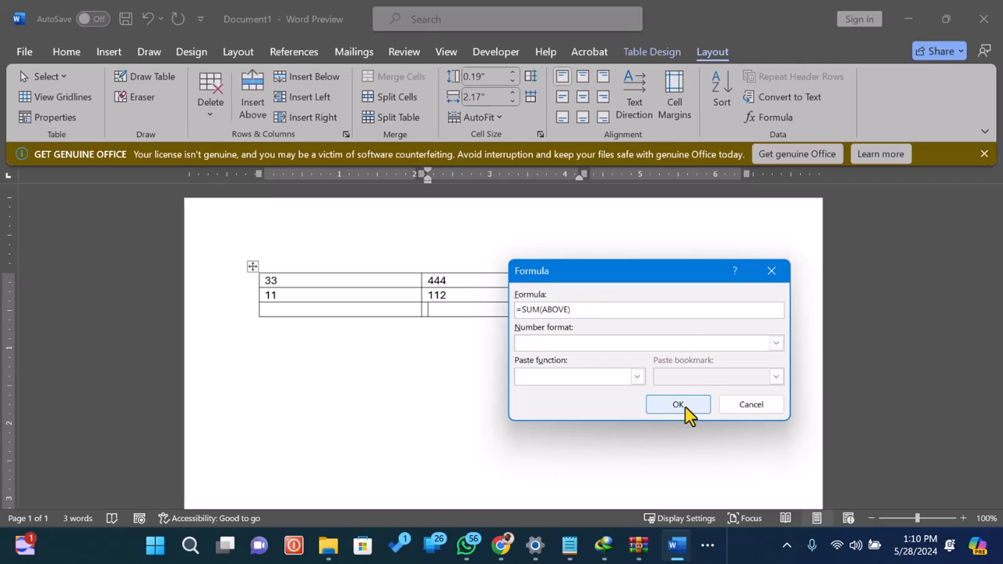
click(678, 404)
text(1166)
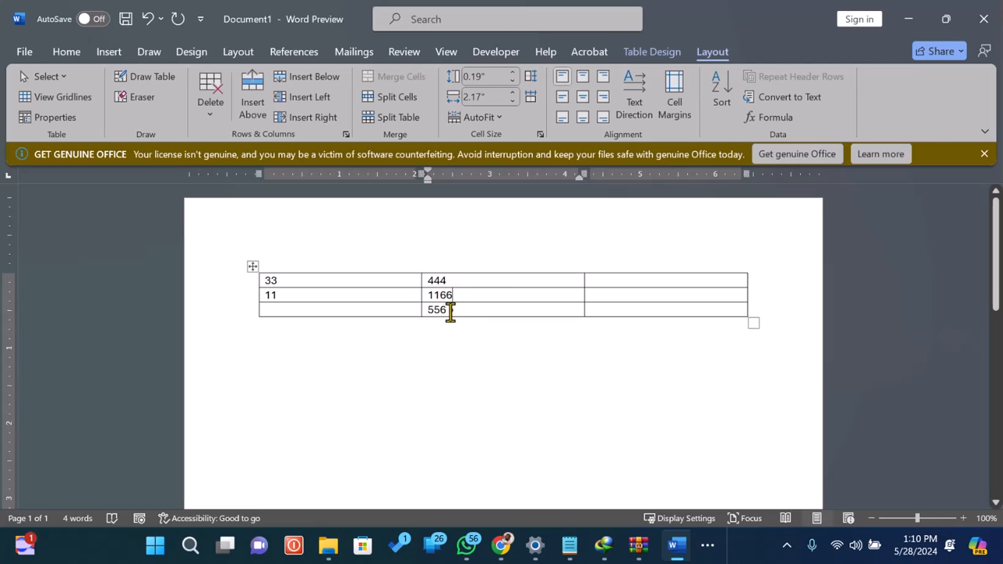
Step: Update the total field to 1610 and select the result
right_click(446, 310)
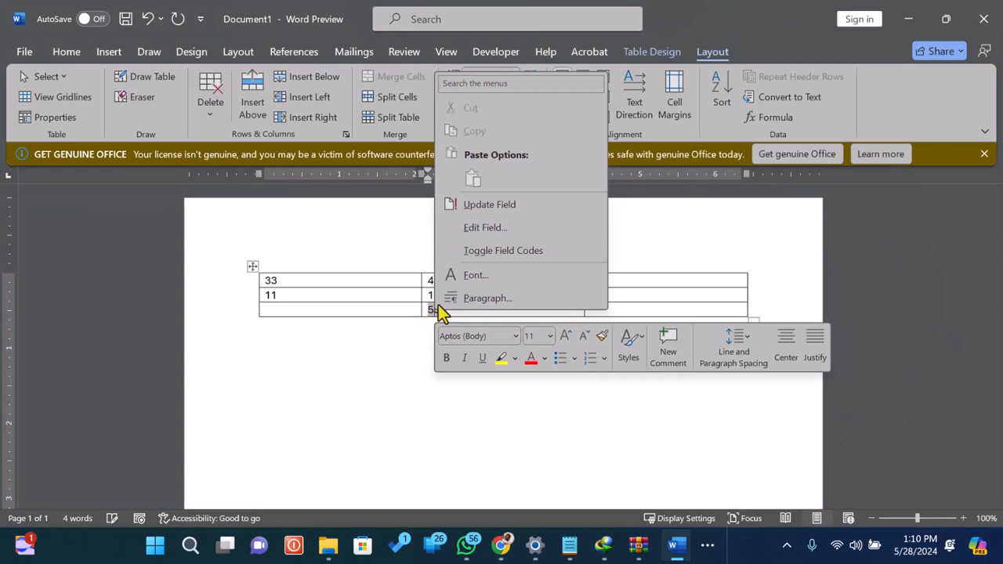
click(490, 211)
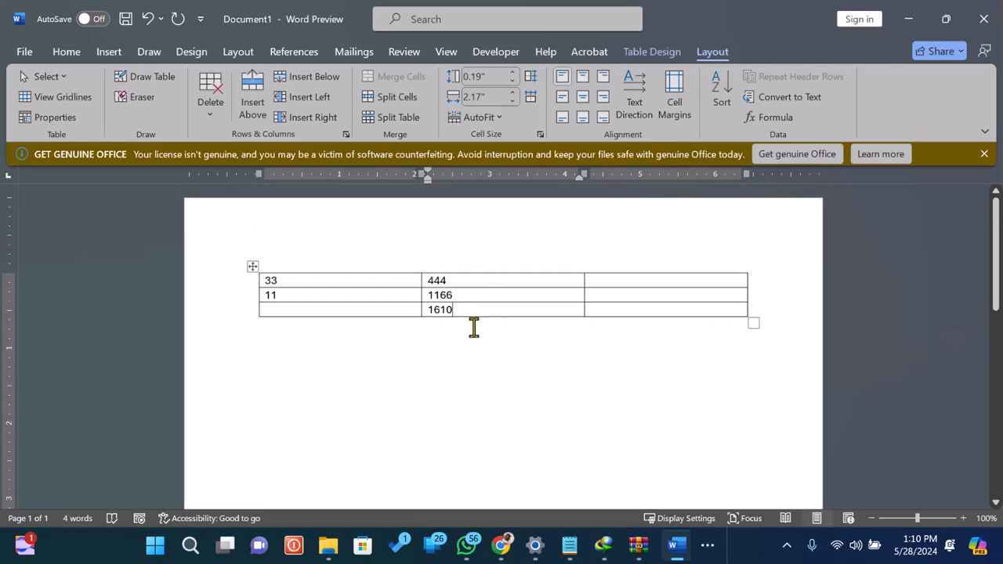
double_click(440, 309)
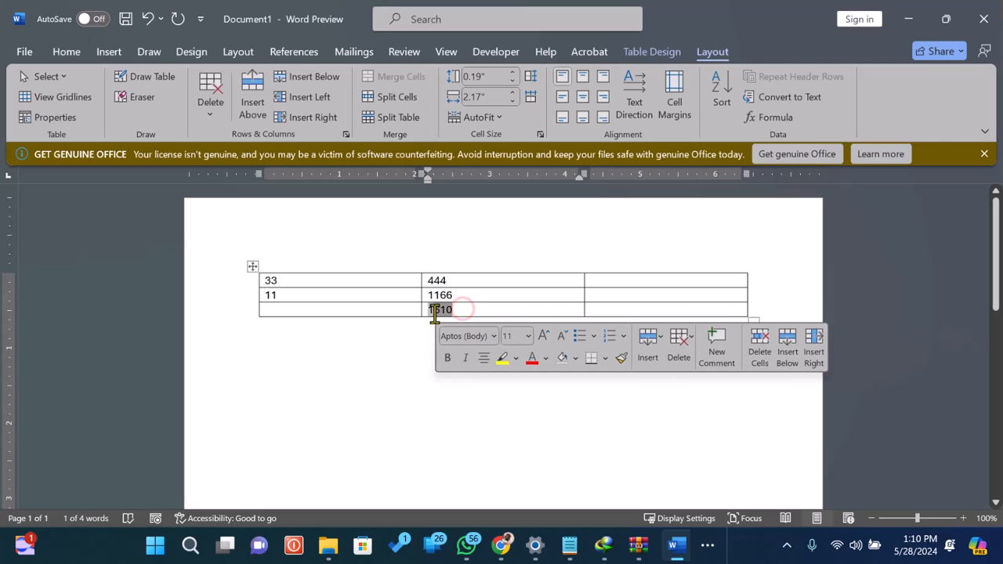